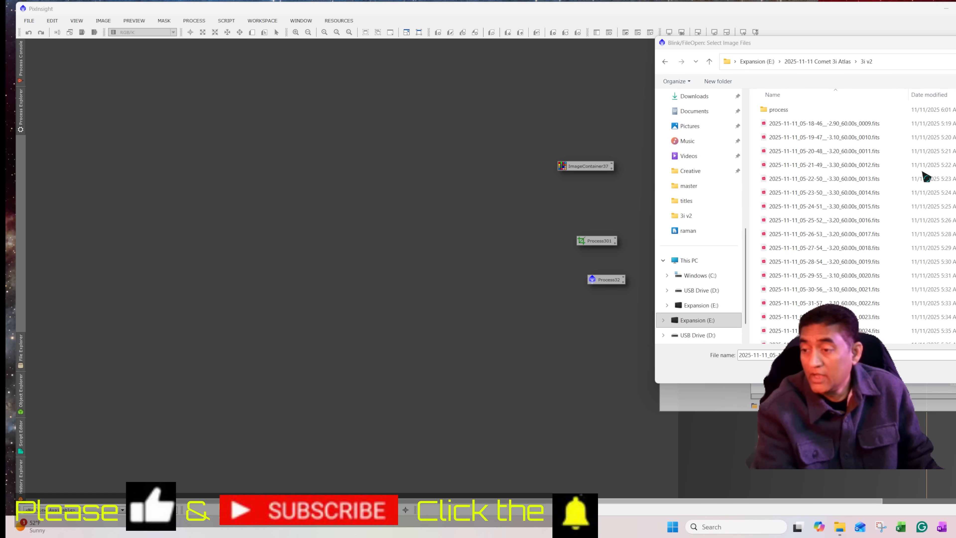
Step: Select the comet 3I/ATLAS FITS frames from 0009 onward in the 3i v2 folder for Blink
click(823, 124)
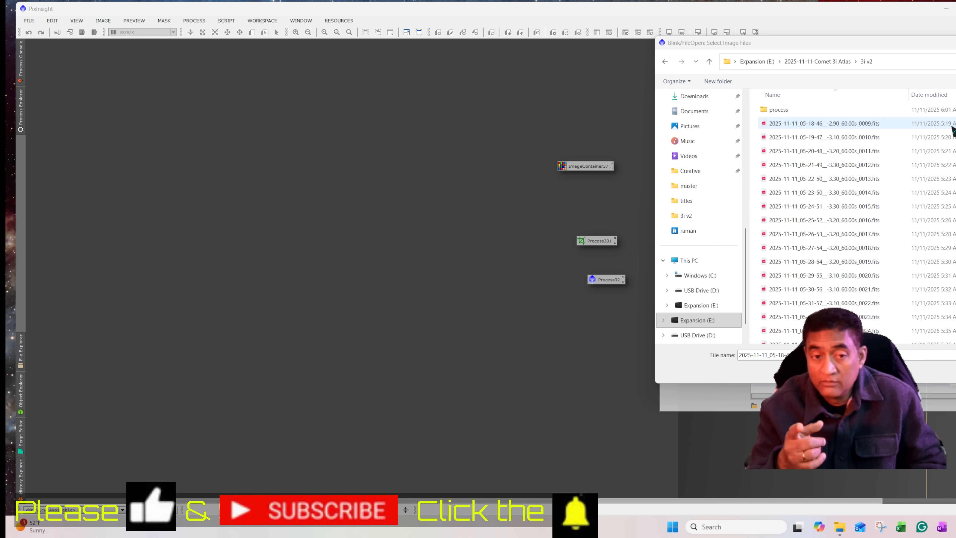
click(823, 165)
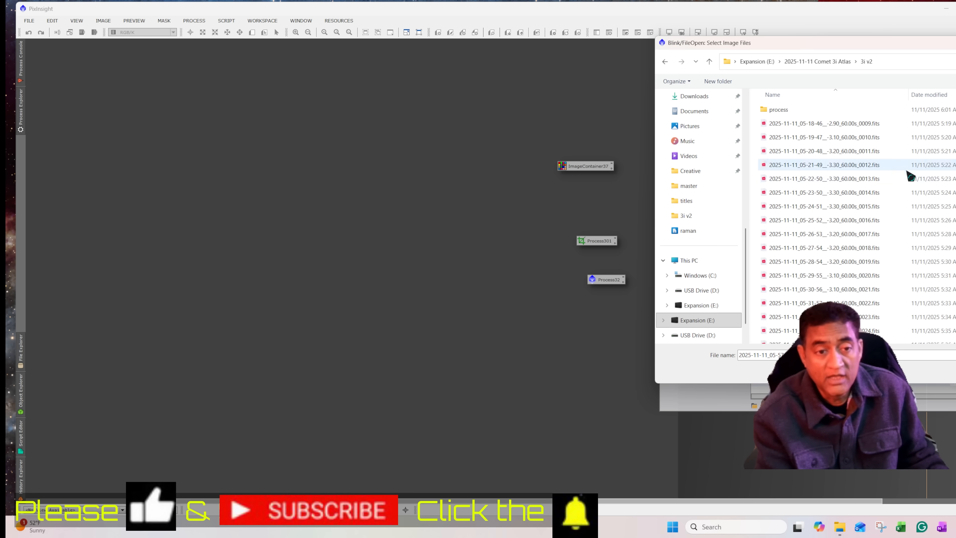
scroll(down, 3)
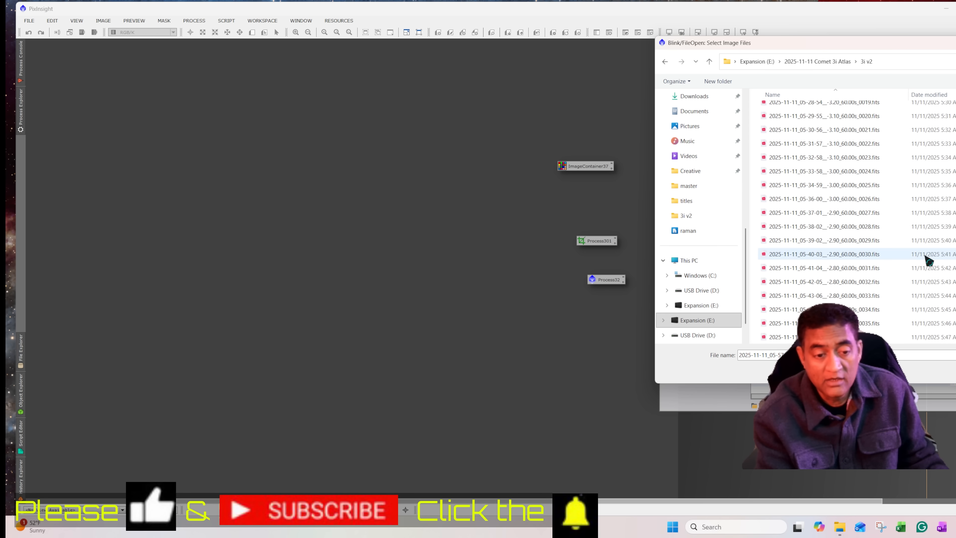
scroll(down, 3)
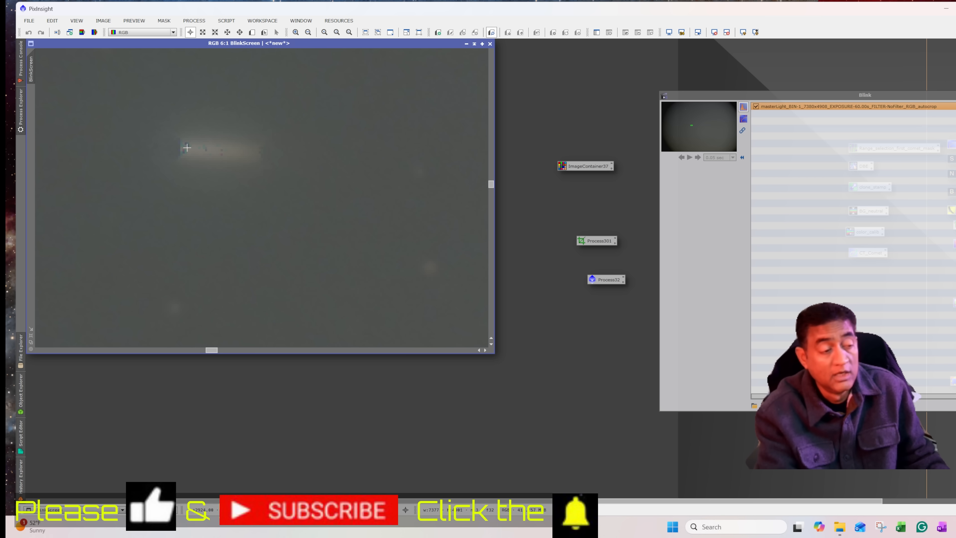
mouse_move(272, 149)
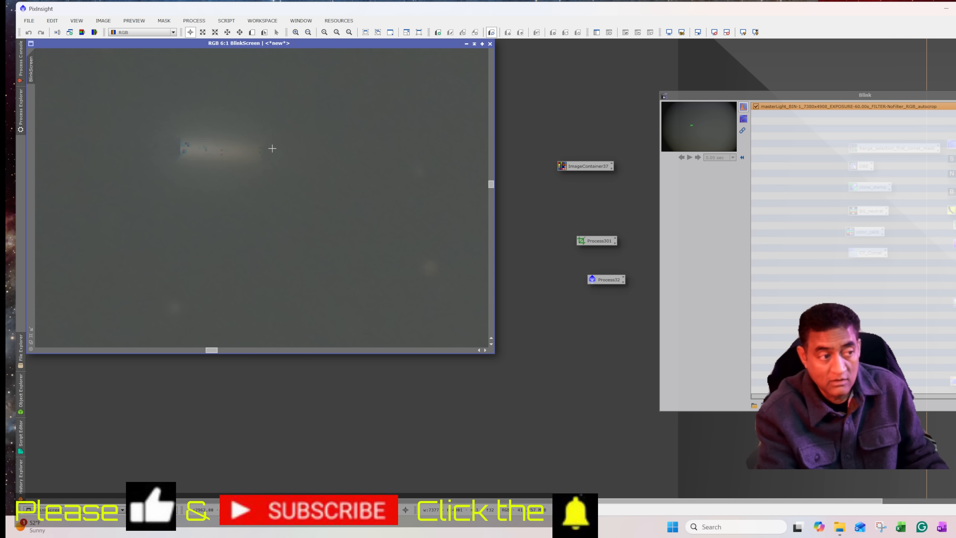
mouse_move(234, 155)
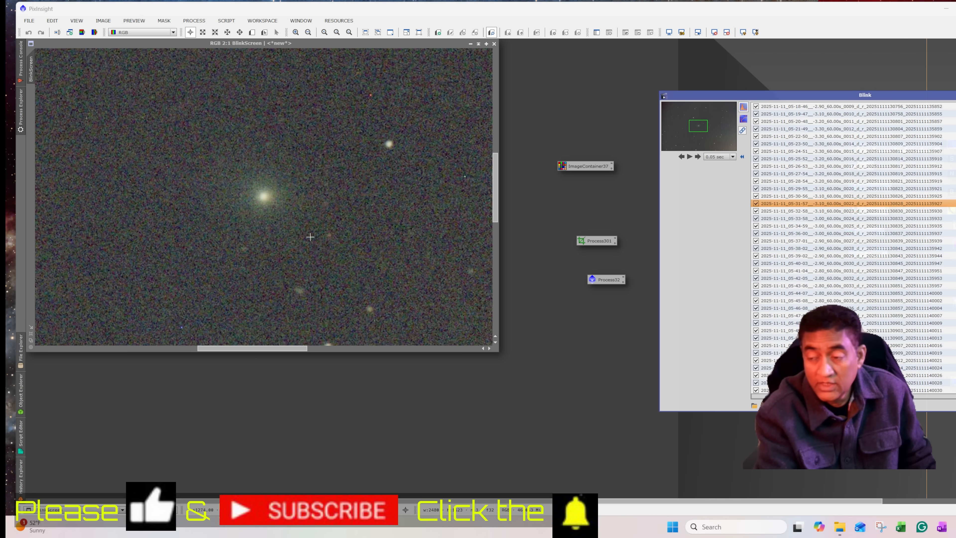
mouse_move(278, 221)
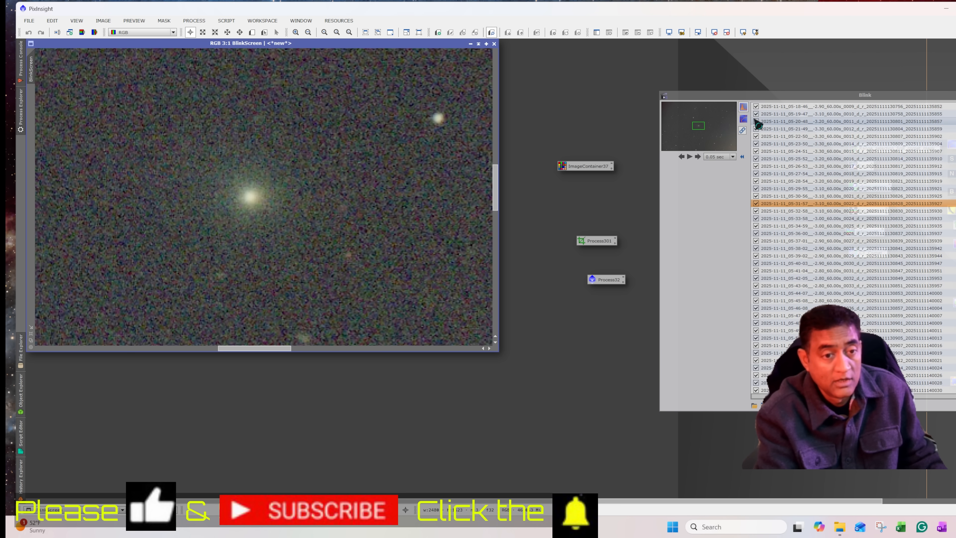
Step: Animate the loaded frames in Blink so the comet visibly moves across the field
click(690, 156)
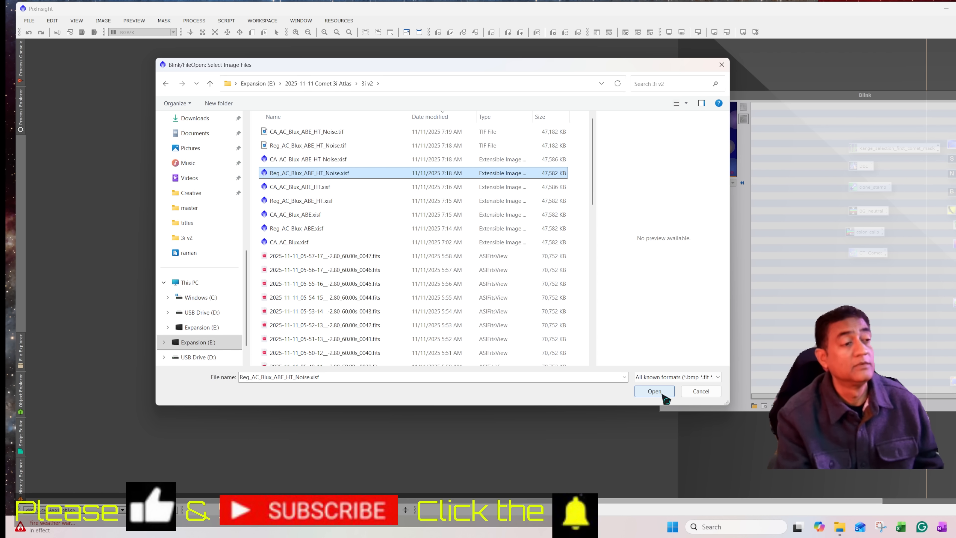
Step: Load Reg_AC_Blux_ABE_HT_Noise.xisf into Blink to show the comet's tail and anti-tail
click(654, 391)
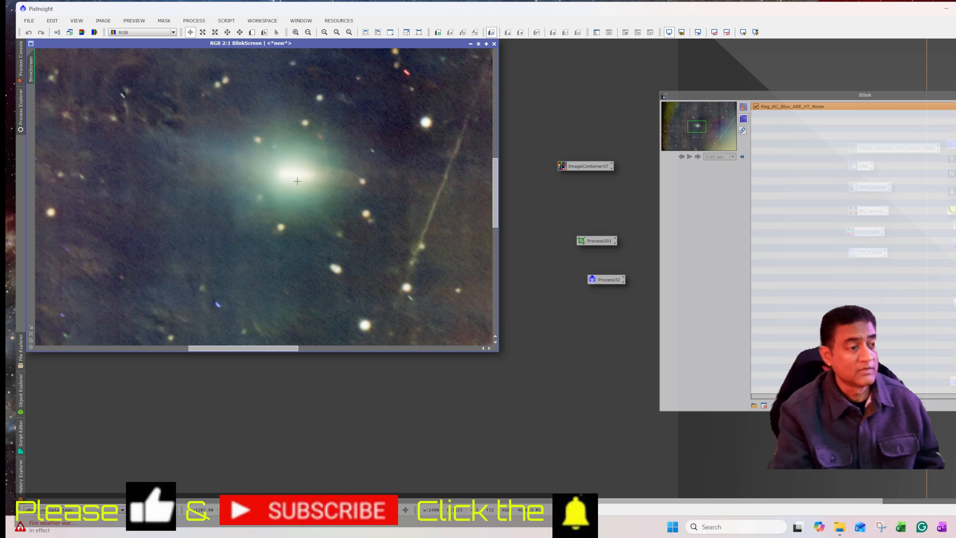
mouse_move(329, 179)
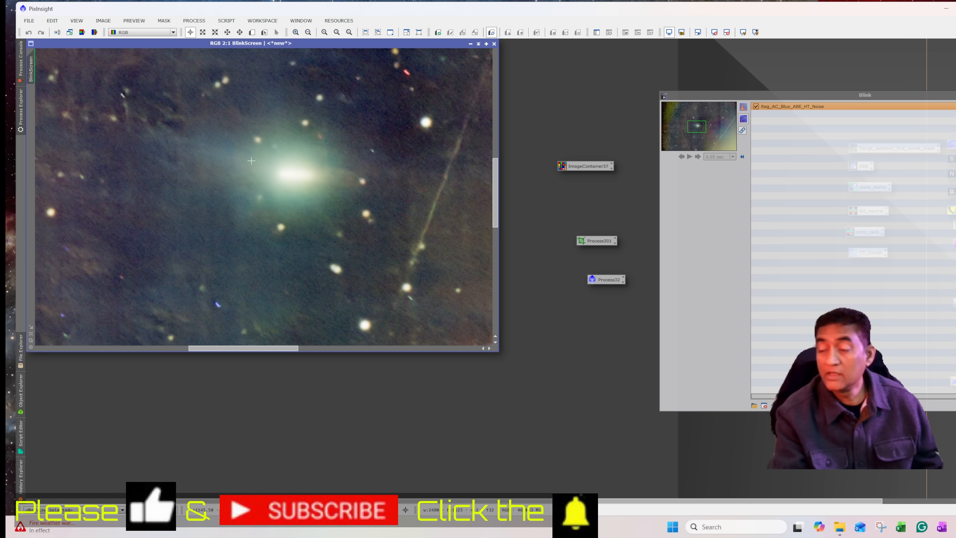
mouse_move(100, 134)
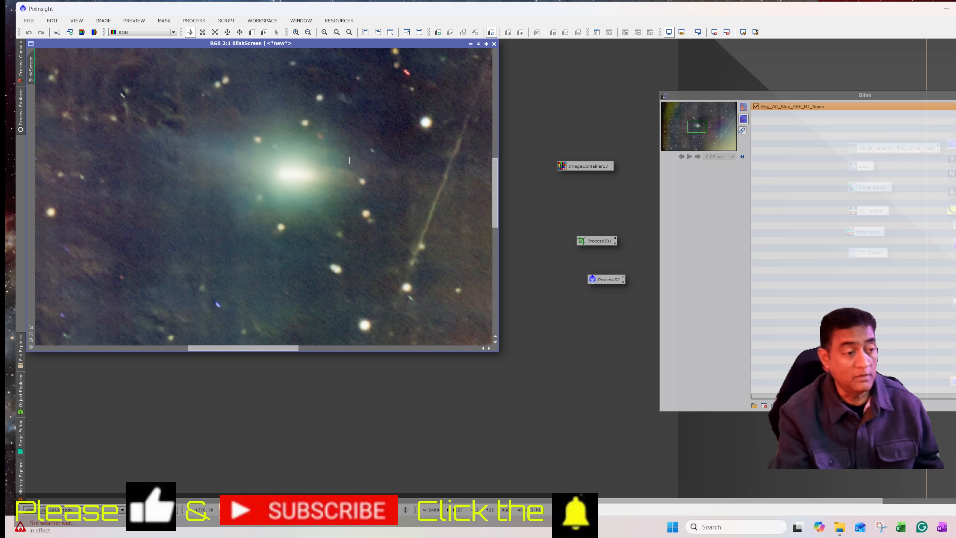
mouse_move(357, 181)
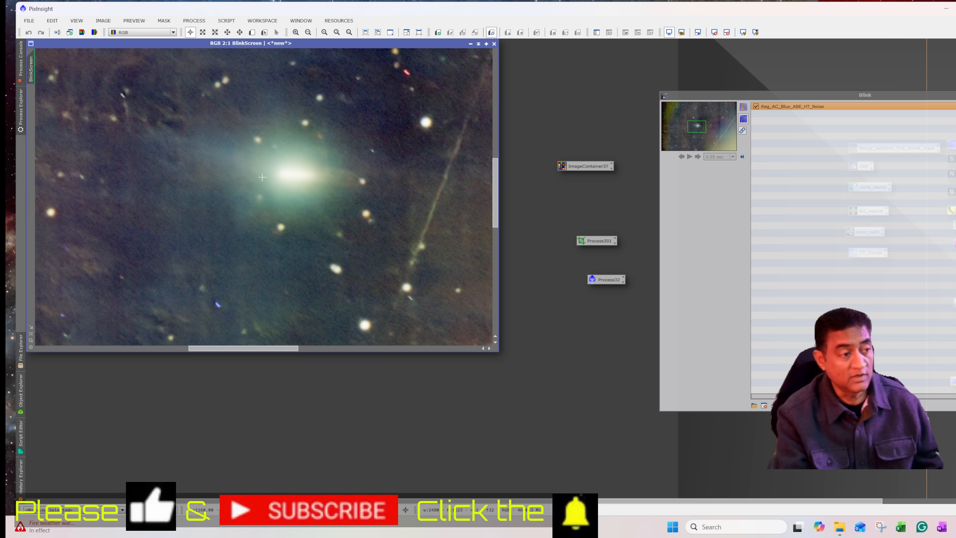
mouse_move(284, 169)
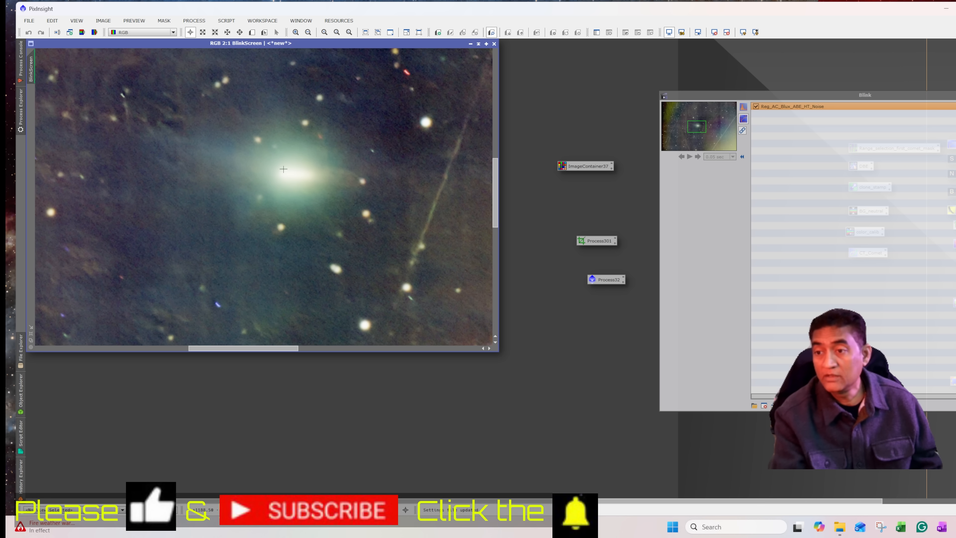
mouse_move(260, 185)
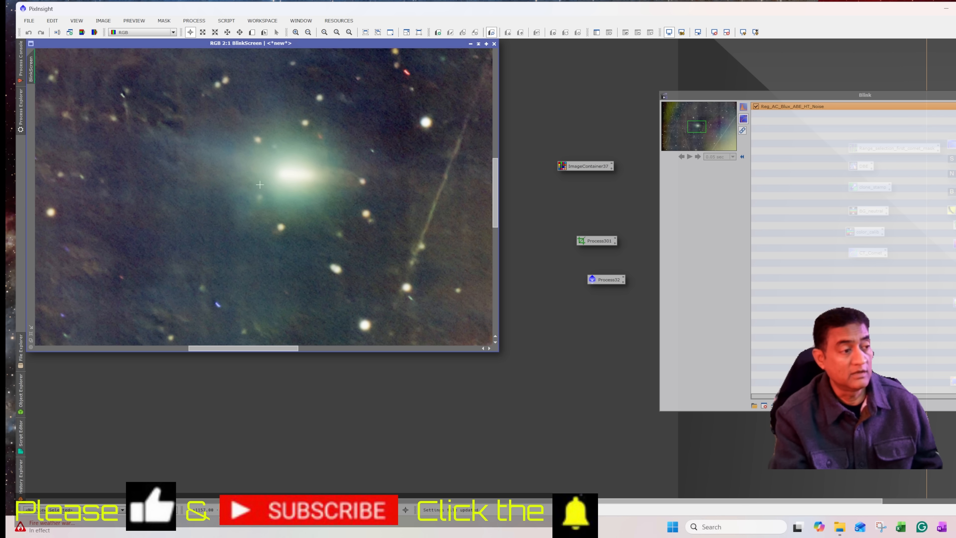
mouse_move(289, 177)
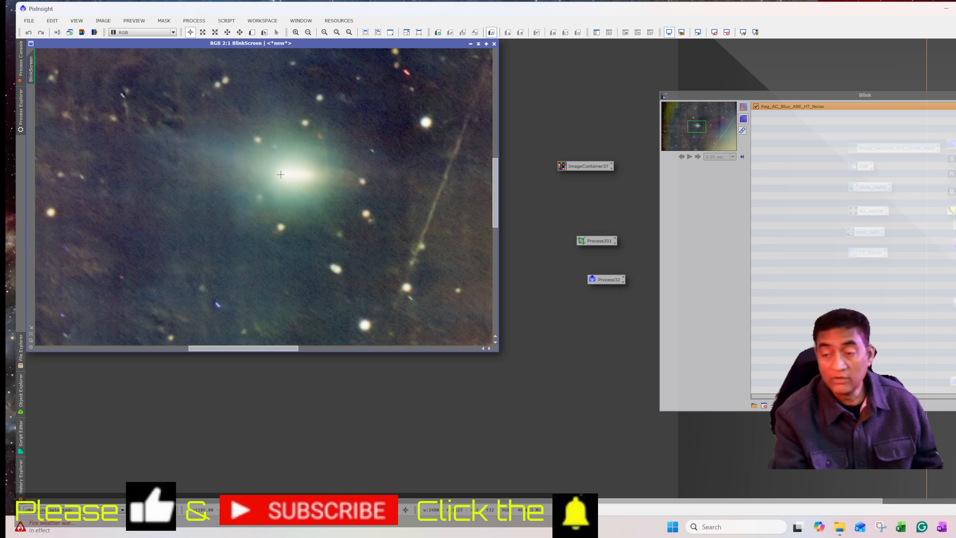
mouse_move(177, 139)
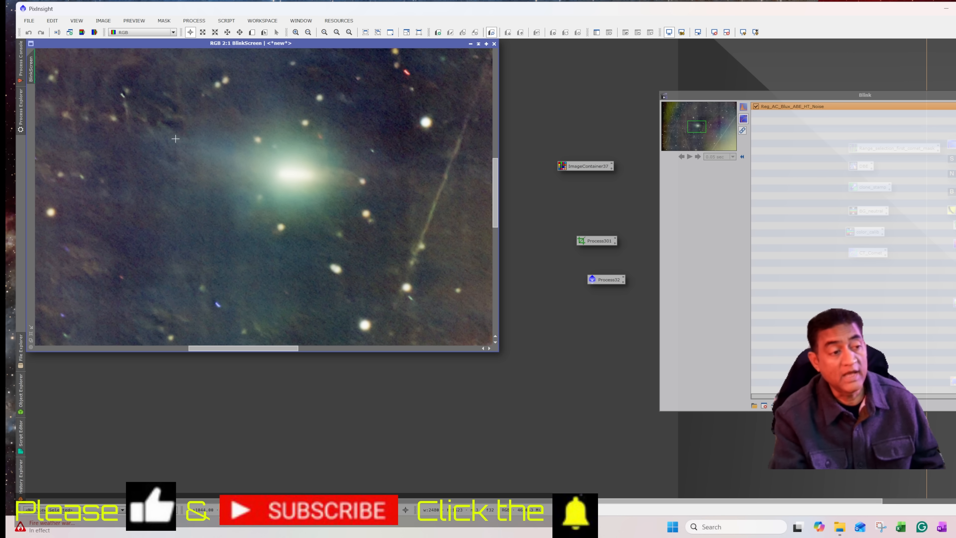
mouse_move(410, 180)
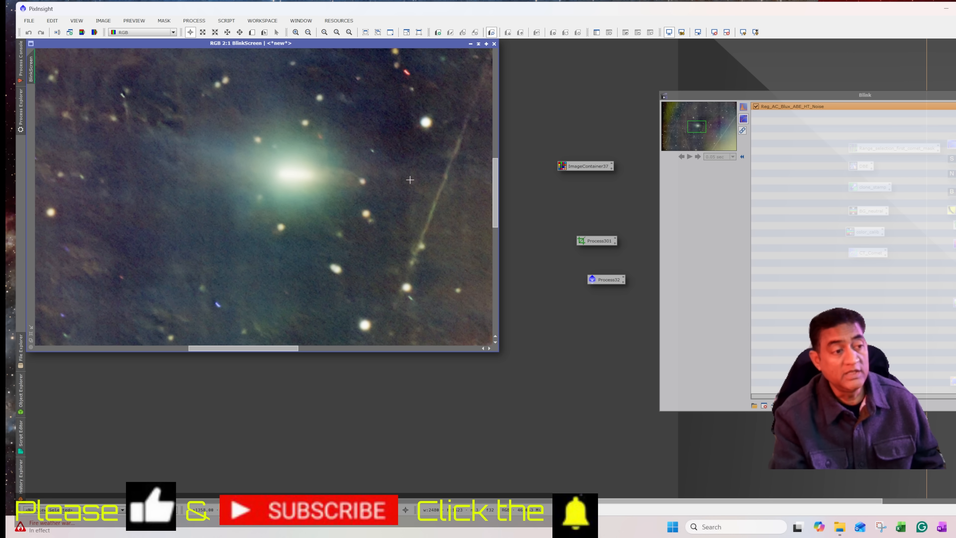
mouse_move(333, 178)
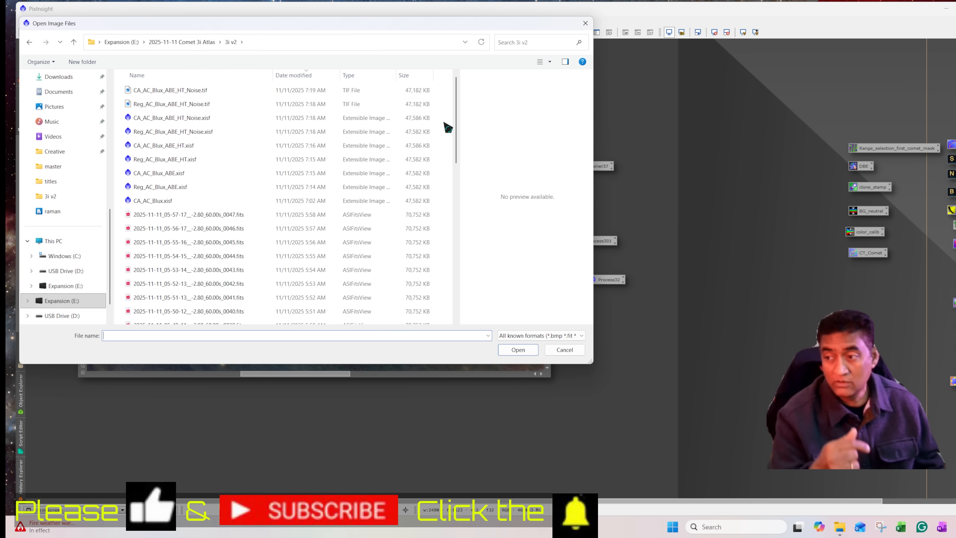
Step: Open CA_AC_Blux_ABE_HT_Noise.xisf from the 3i v2 folder beside the stacked view
click(160, 146)
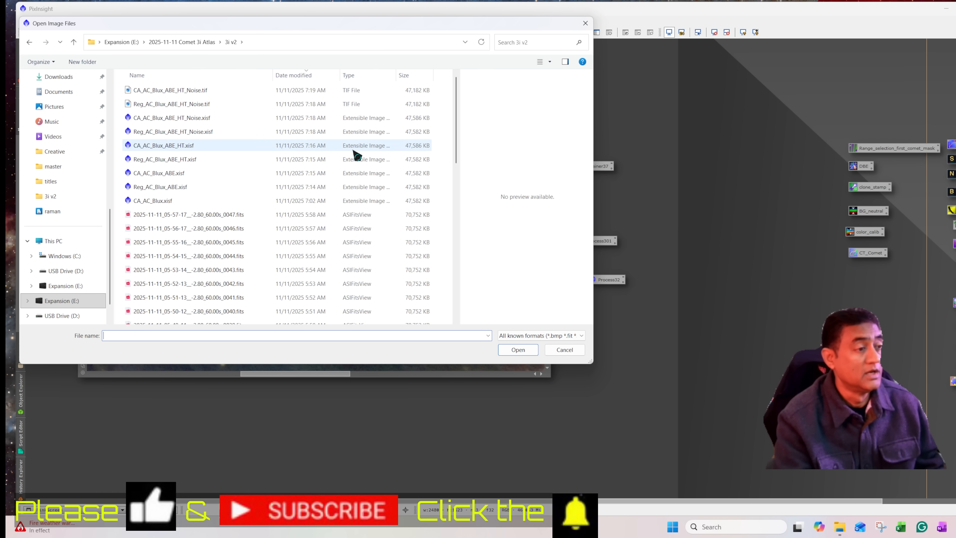
mouse_move(356, 154)
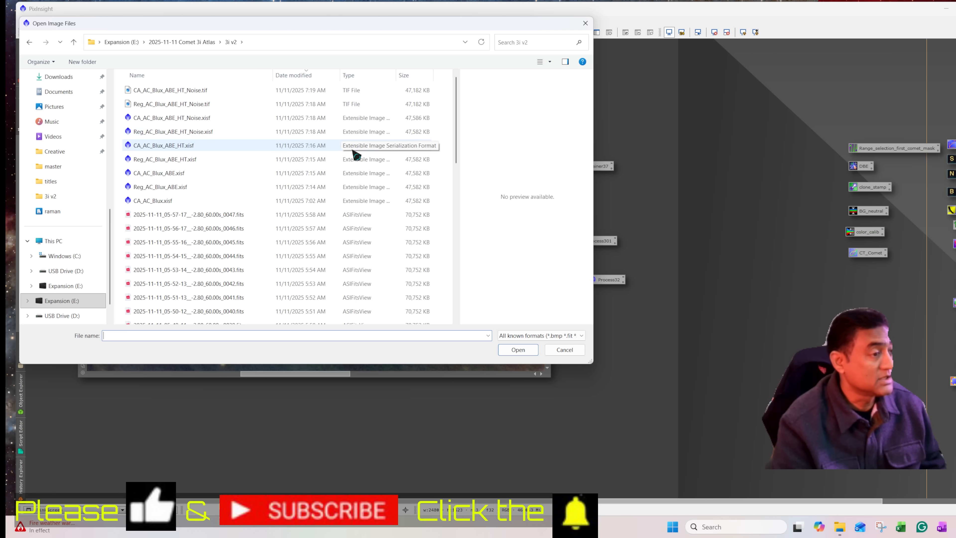
click(172, 104)
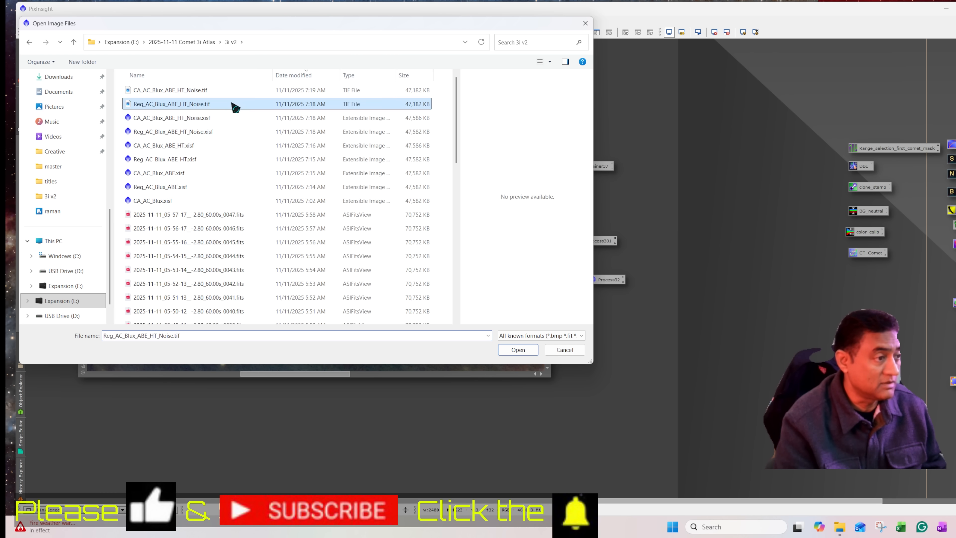
click(518, 350)
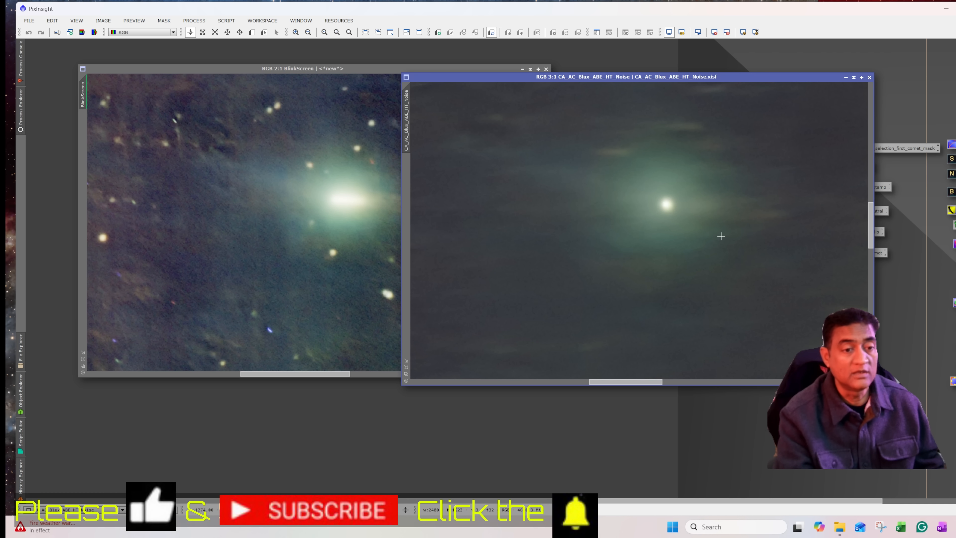
mouse_move(773, 207)
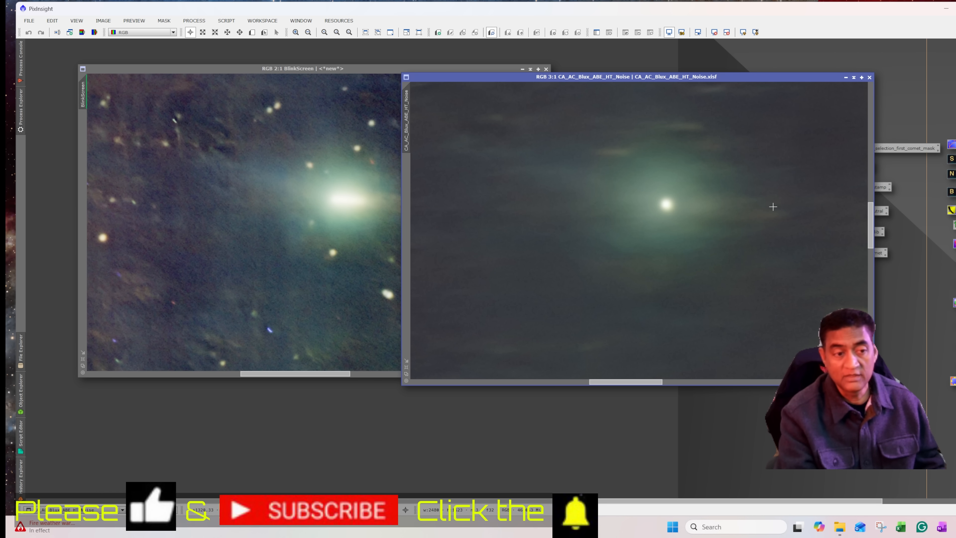
mouse_move(506, 171)
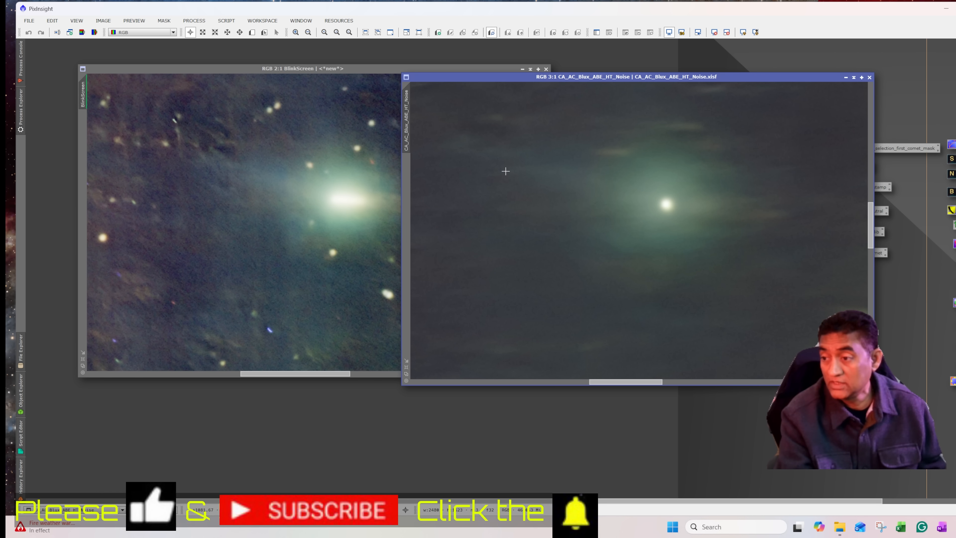